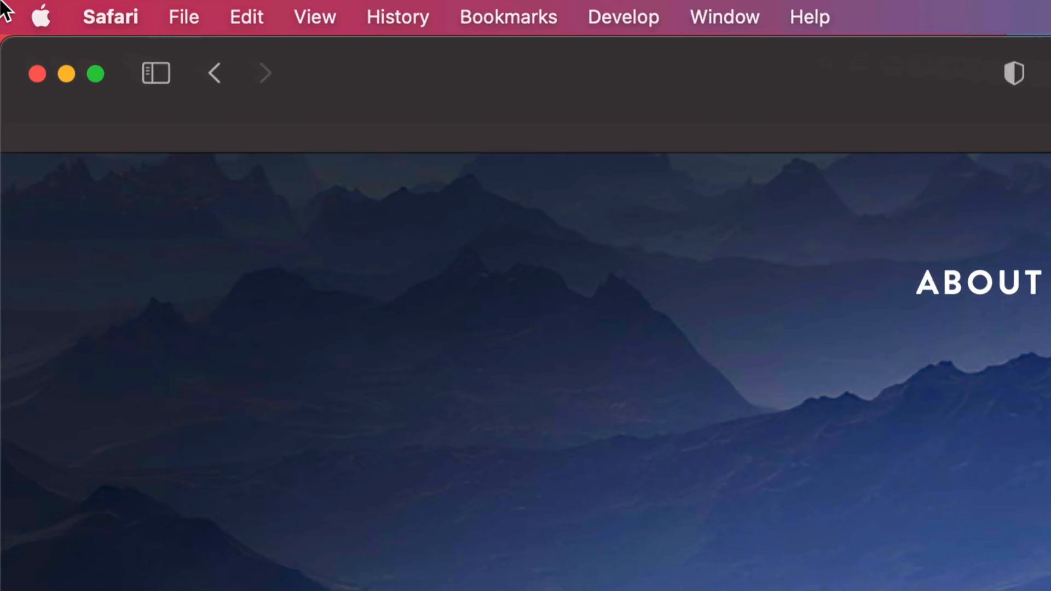
# - Open the Safari menu, then the Apple menu showing 1 System Preferences and 7 App Store updates
pyautogui.click(110, 17)
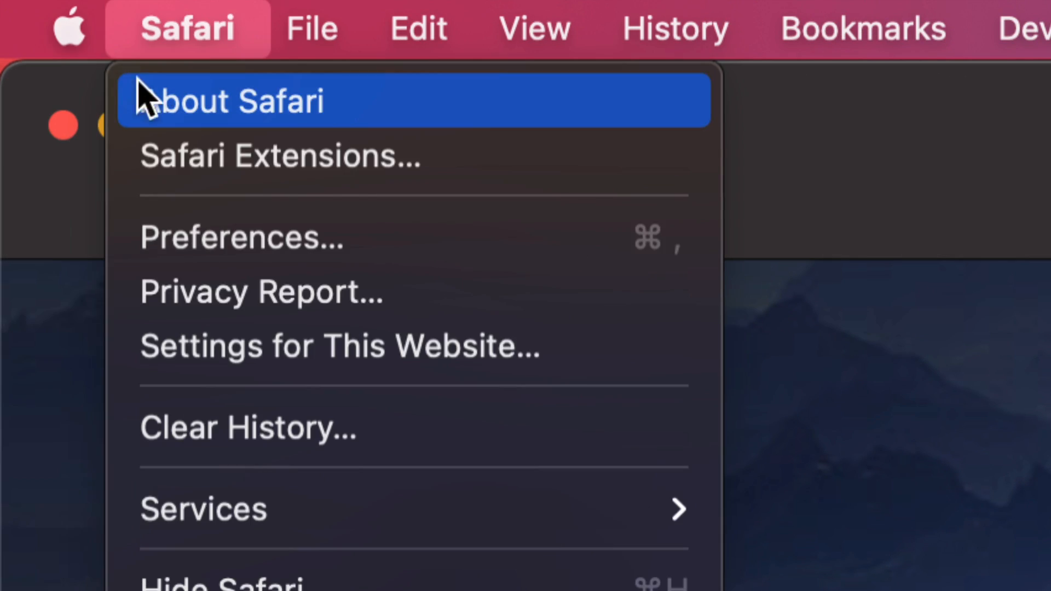
pyautogui.click(67, 28)
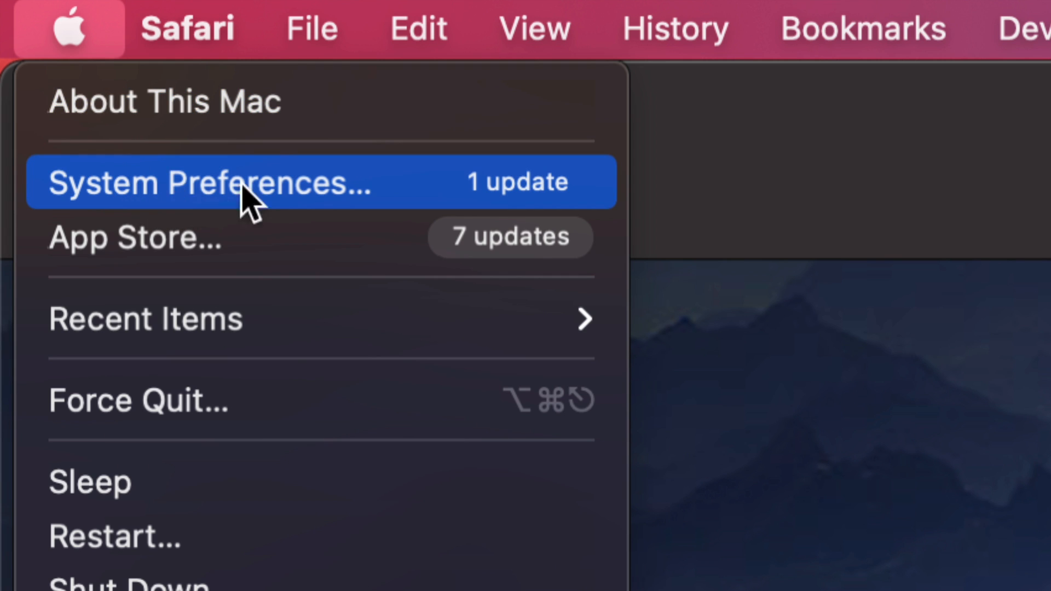
pyautogui.moveTo(426, 194)
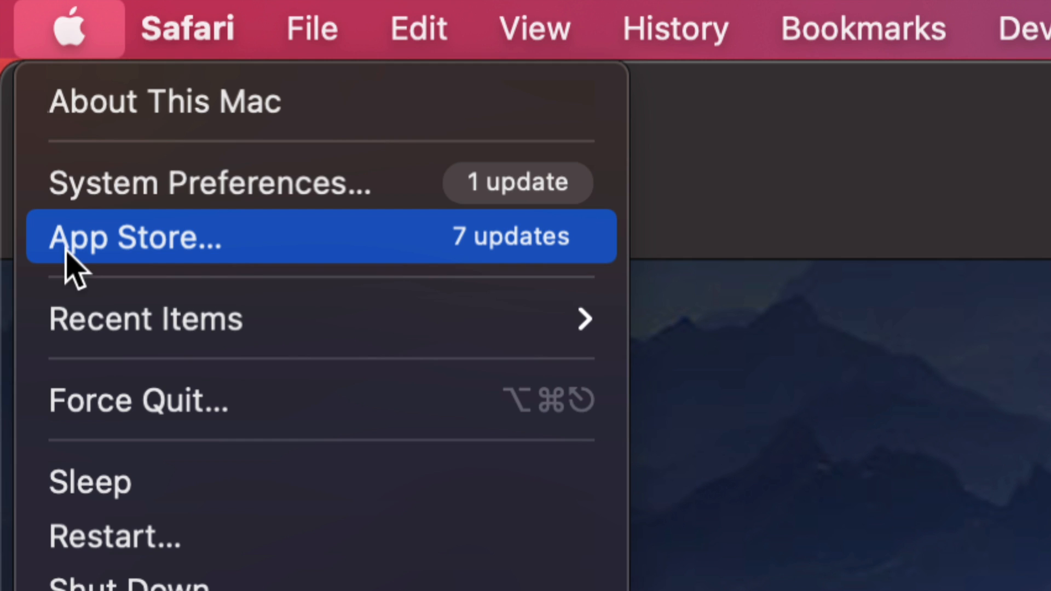
pyautogui.moveTo(452, 258)
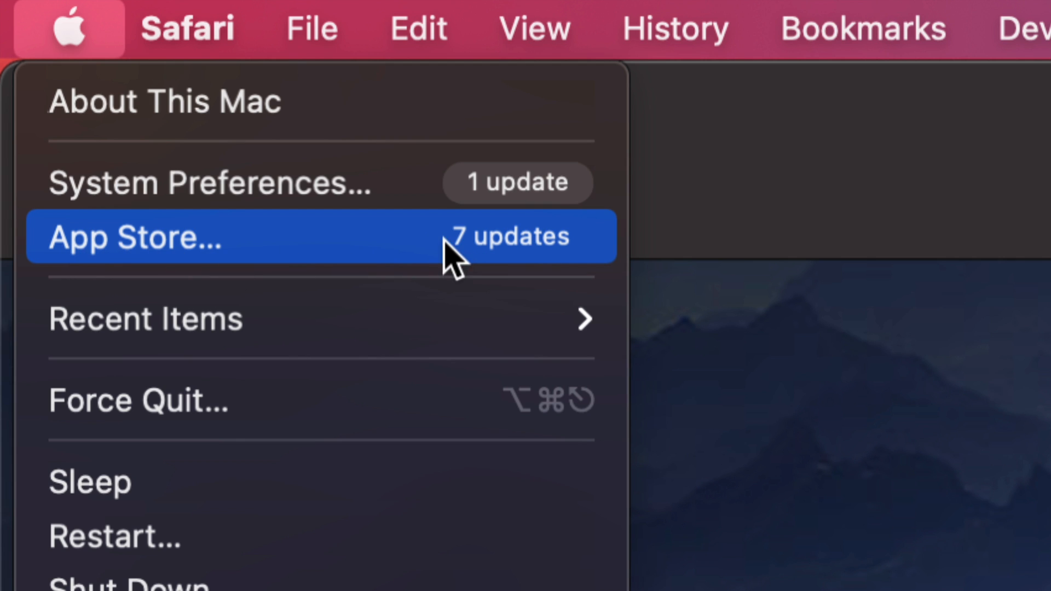
pyautogui.moveTo(553, 248)
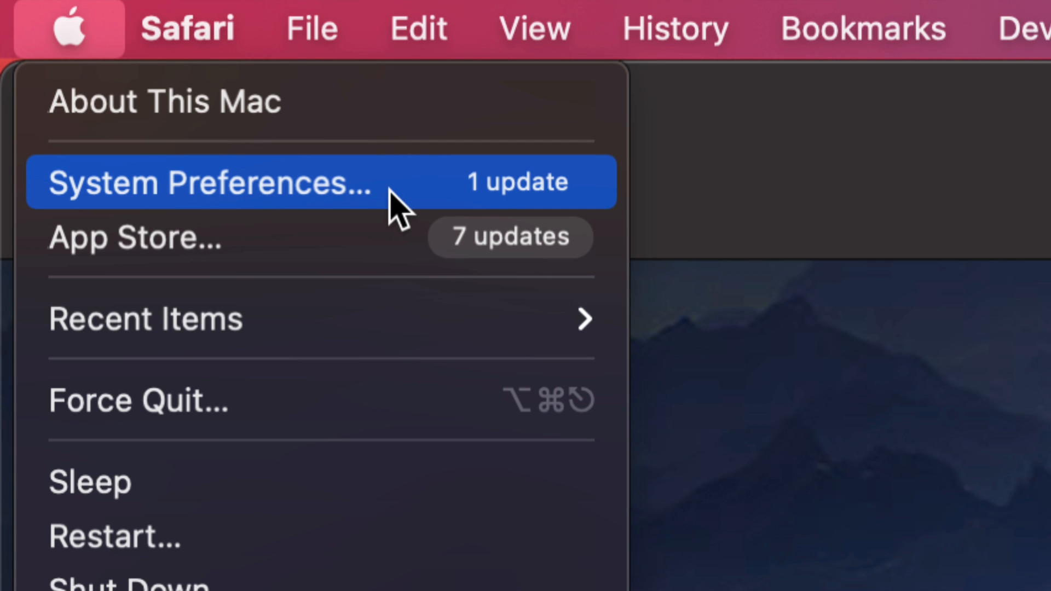
pyautogui.moveTo(335, 214)
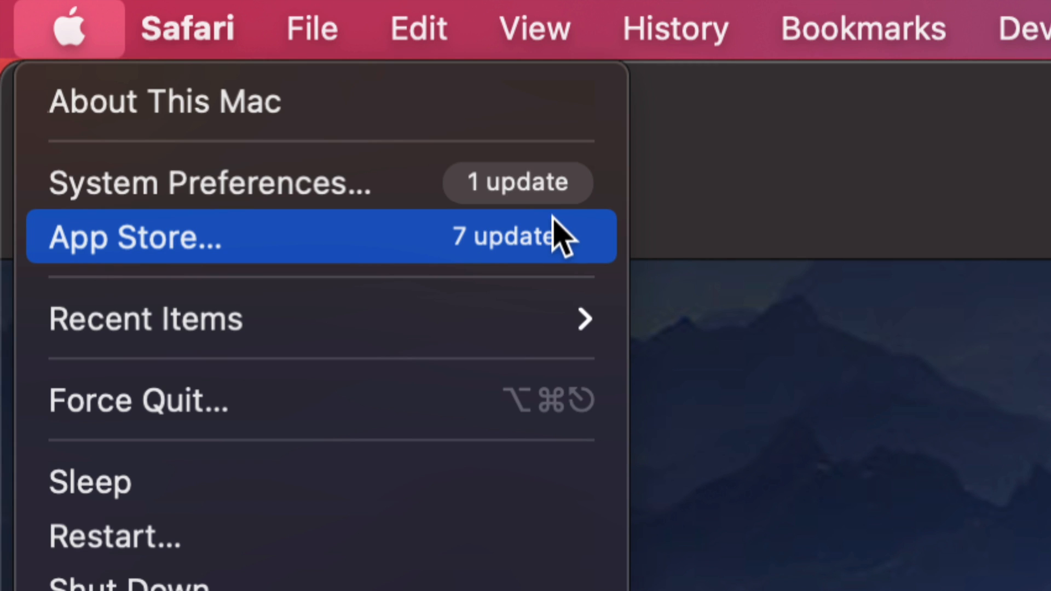
pyautogui.moveTo(208, 182)
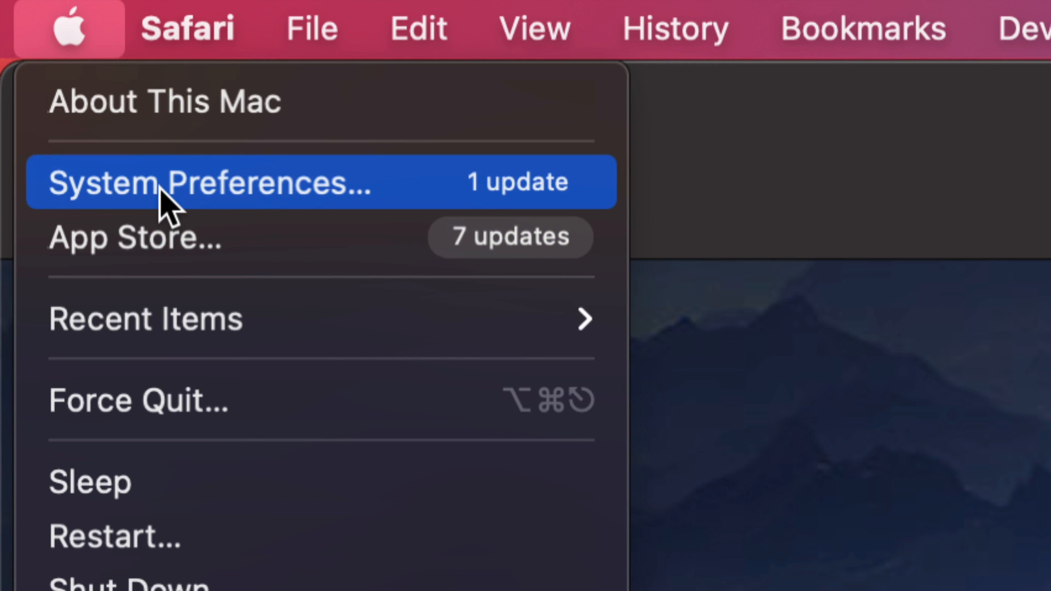
# - Launch System Preferences from the Apple menu to show its settings grid
pyautogui.click(208, 182)
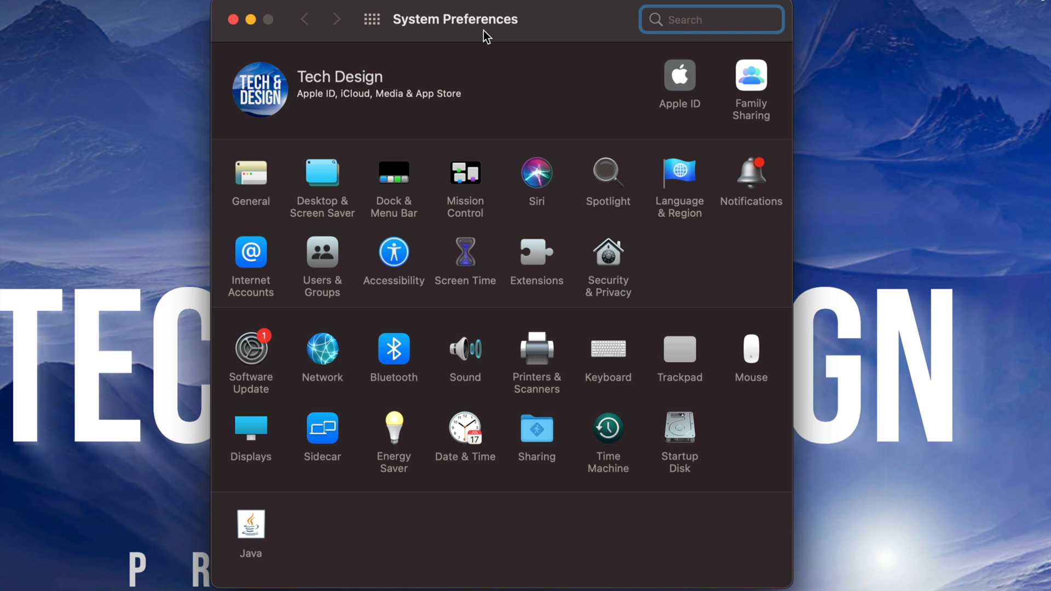
pyautogui.moveTo(255, 364)
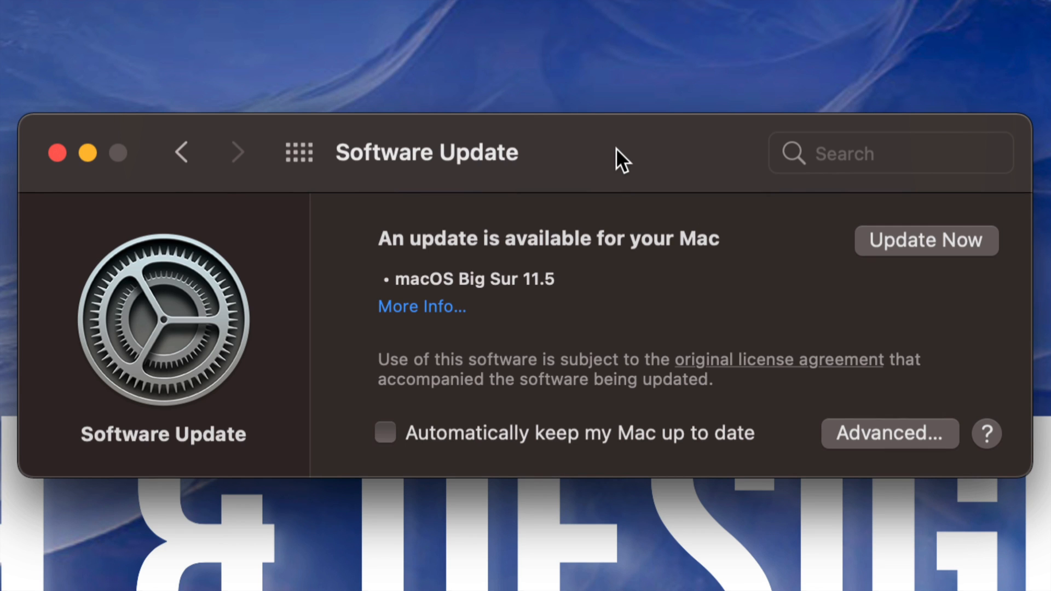
pyautogui.moveTo(648, 338)
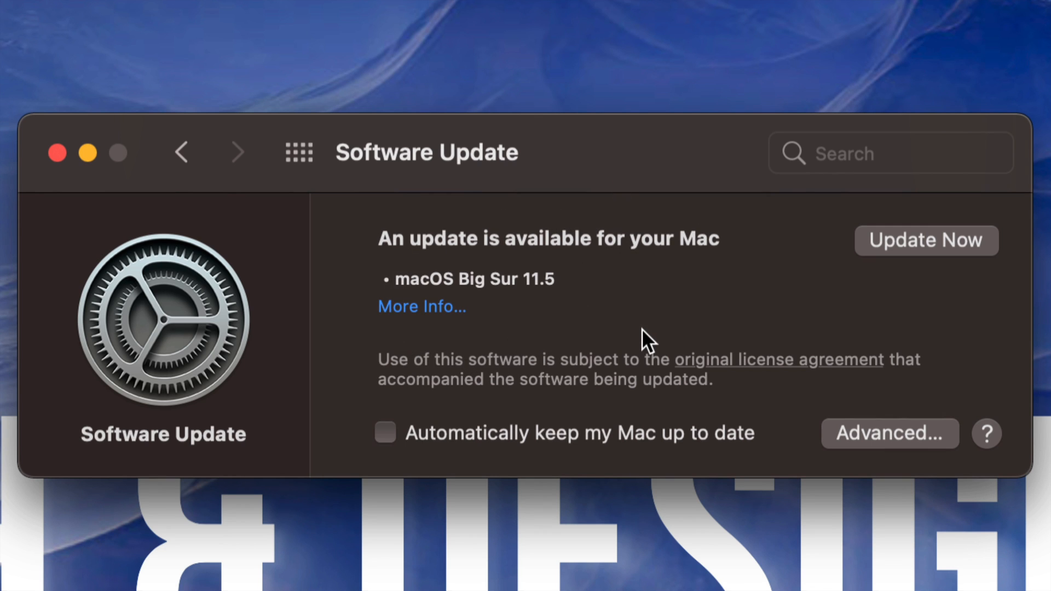
pyautogui.moveTo(675, 290)
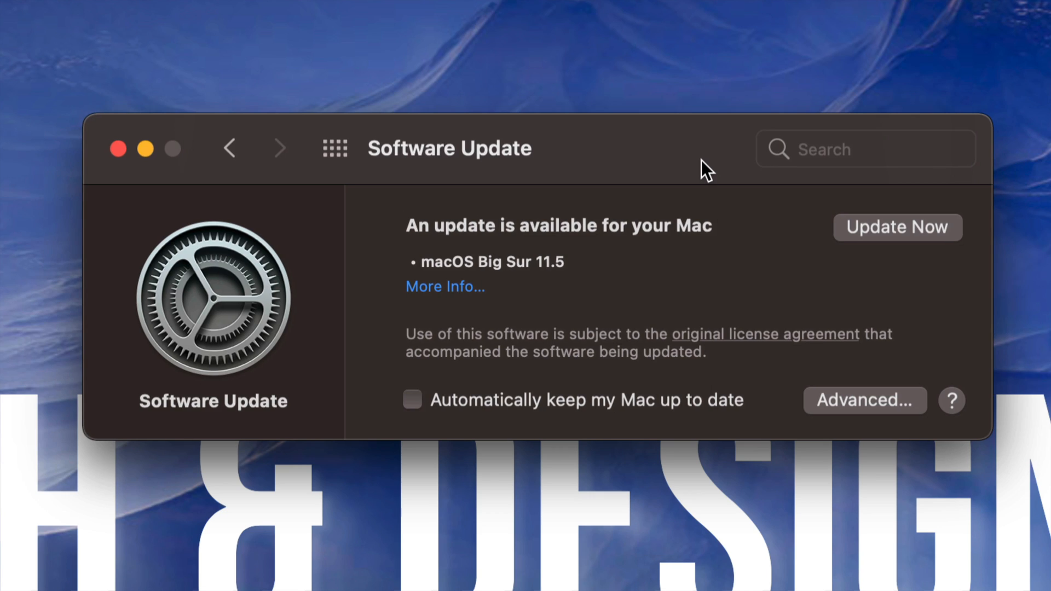
pyautogui.moveTo(452, 295)
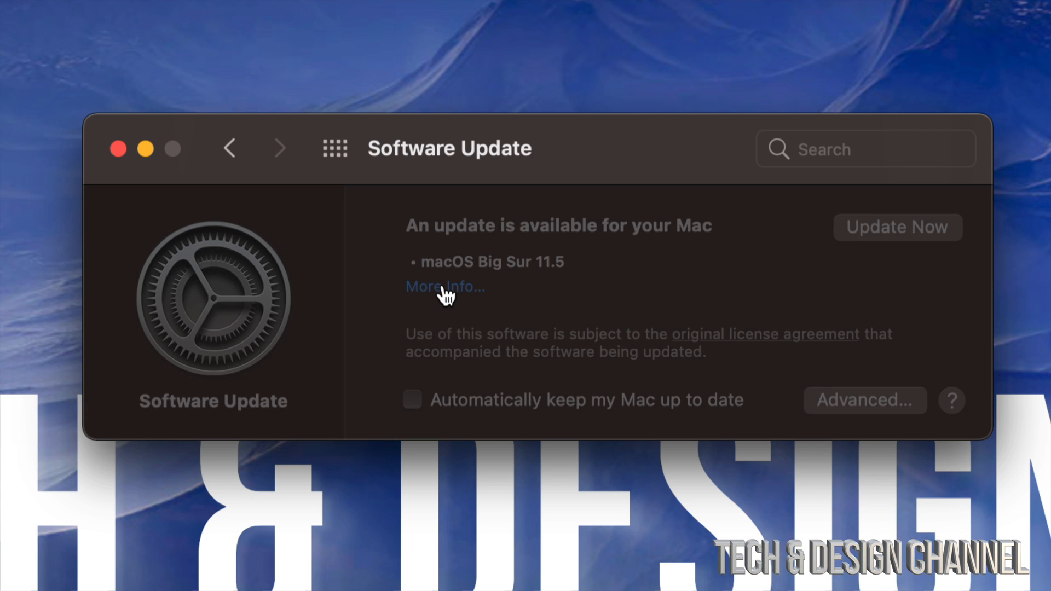
# - View the macOS Big Sur 11.5 update details and scroll its release notes
pyautogui.click(444, 286)
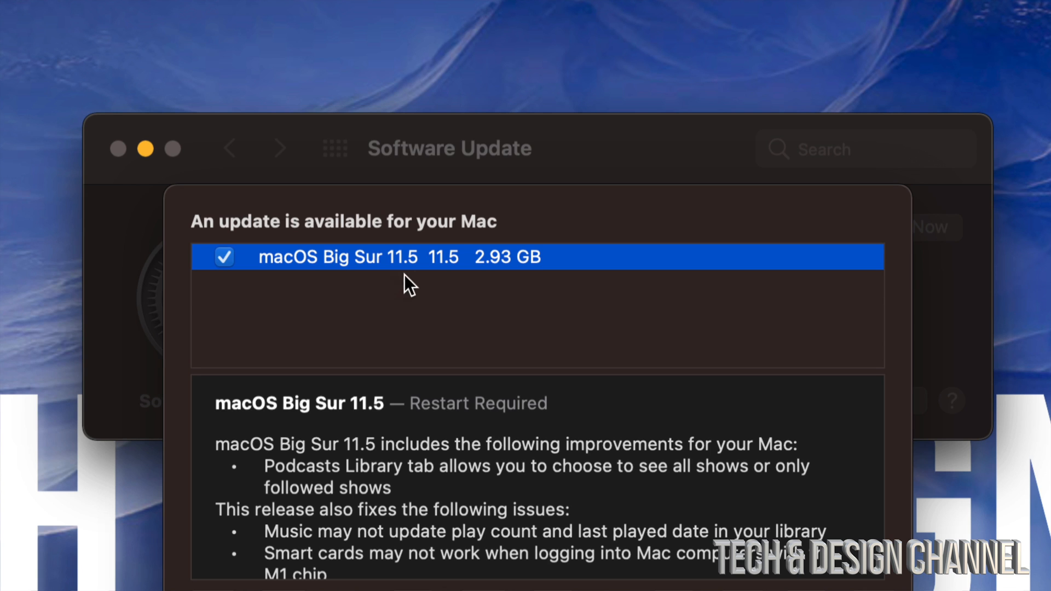
pyautogui.moveTo(562, 519)
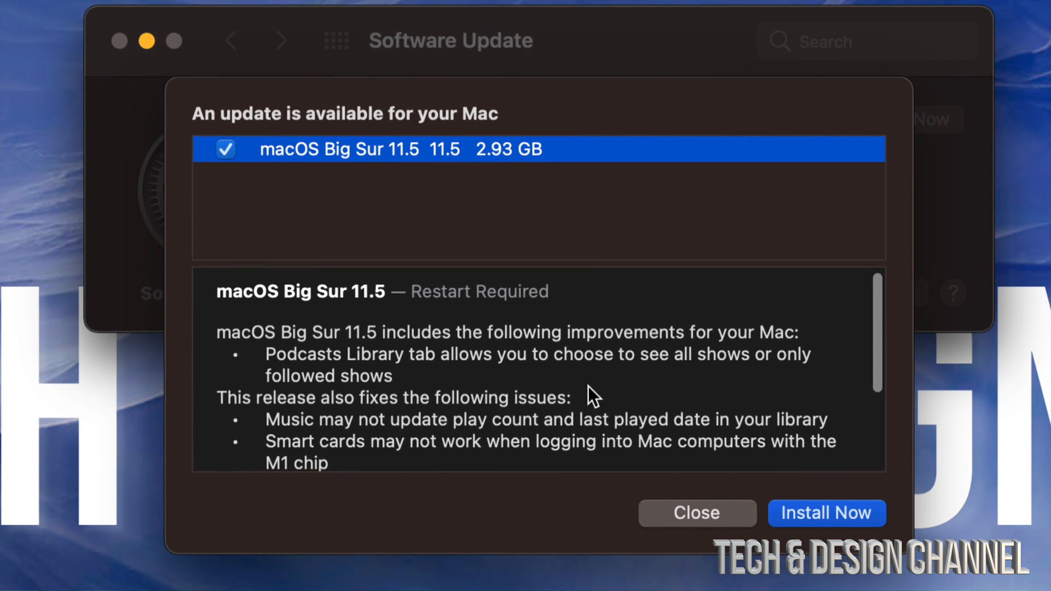
pyautogui.scroll(-3)
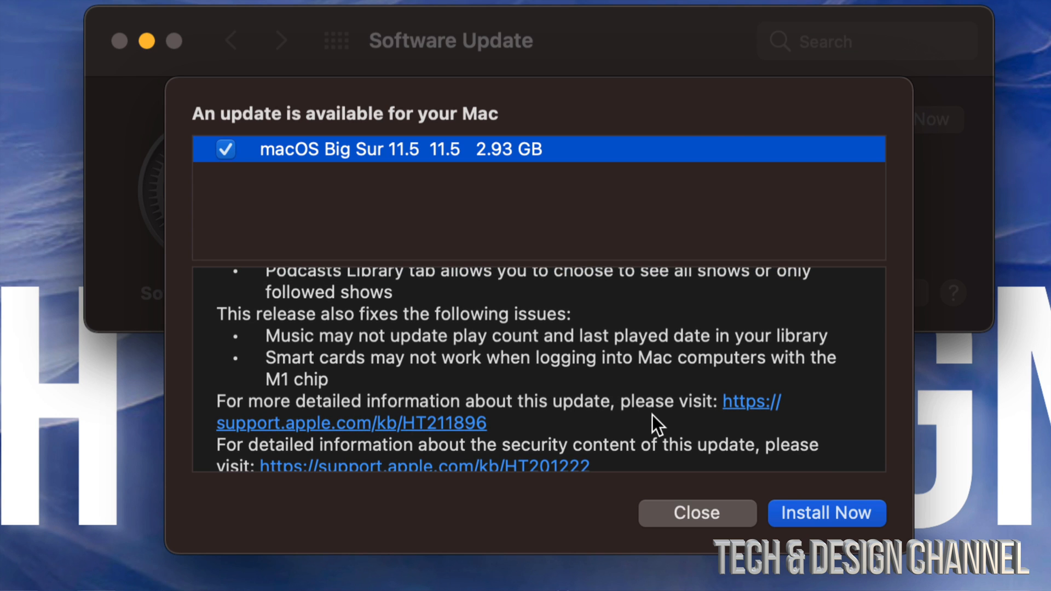
pyautogui.moveTo(798, 497)
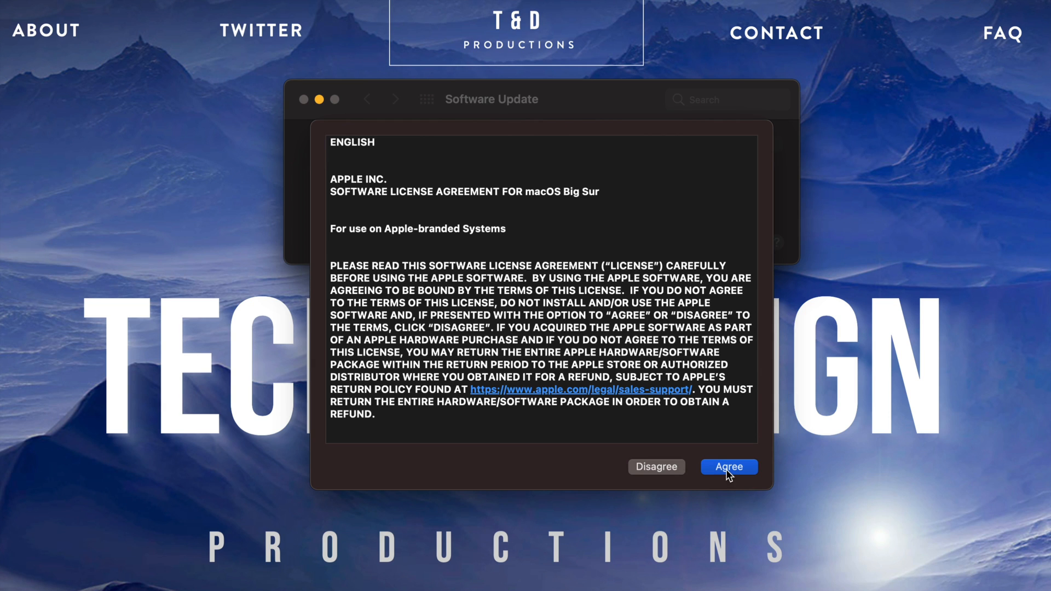
# - Agree to the license so the 2.93 GB Big Sur 11.5 download starts
pyautogui.click(728, 467)
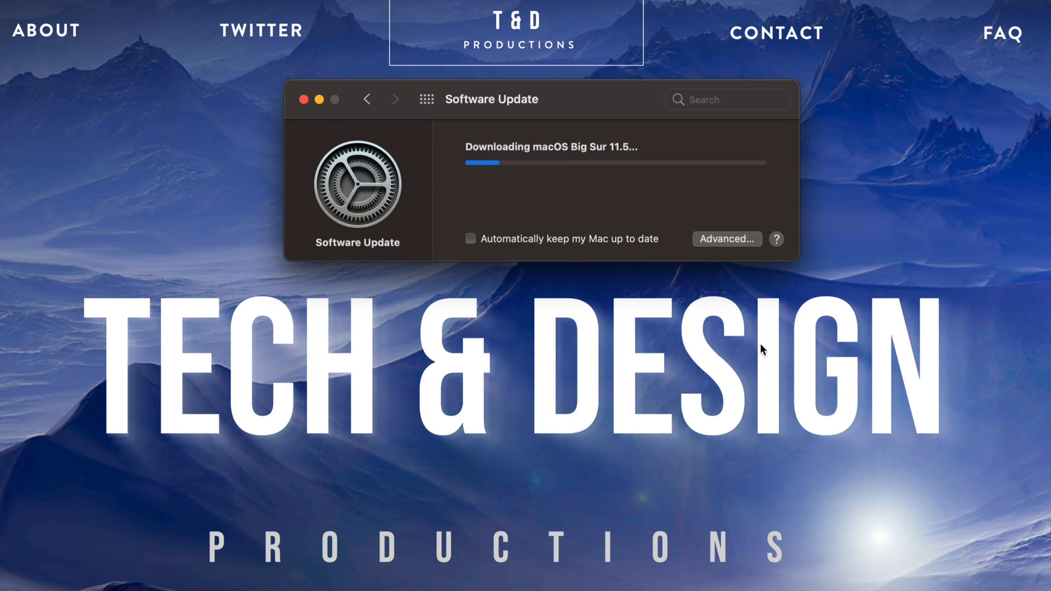
pyautogui.moveTo(789, 281)
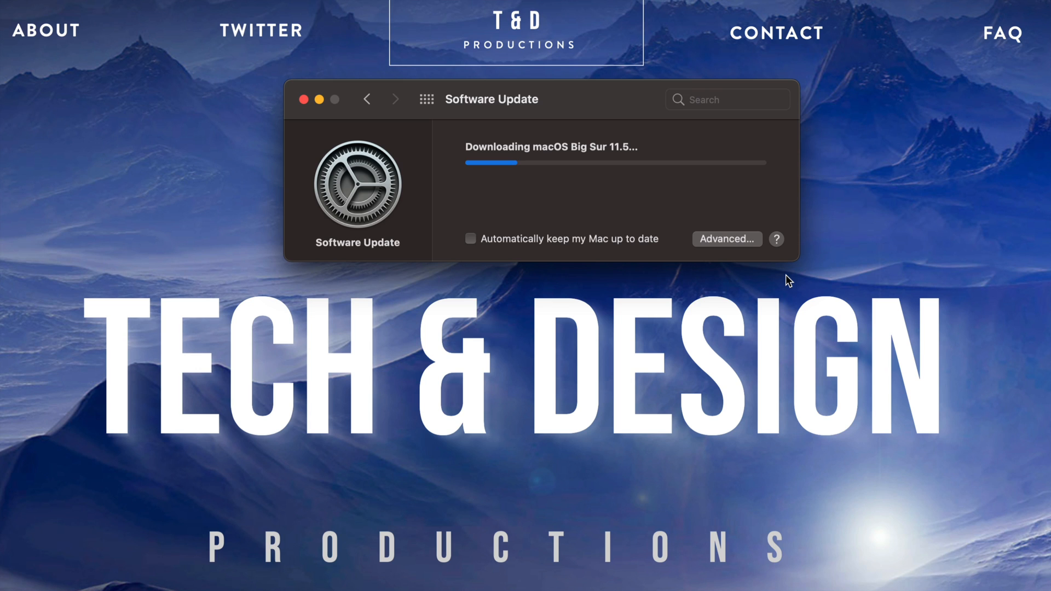
pyautogui.moveTo(826, 152)
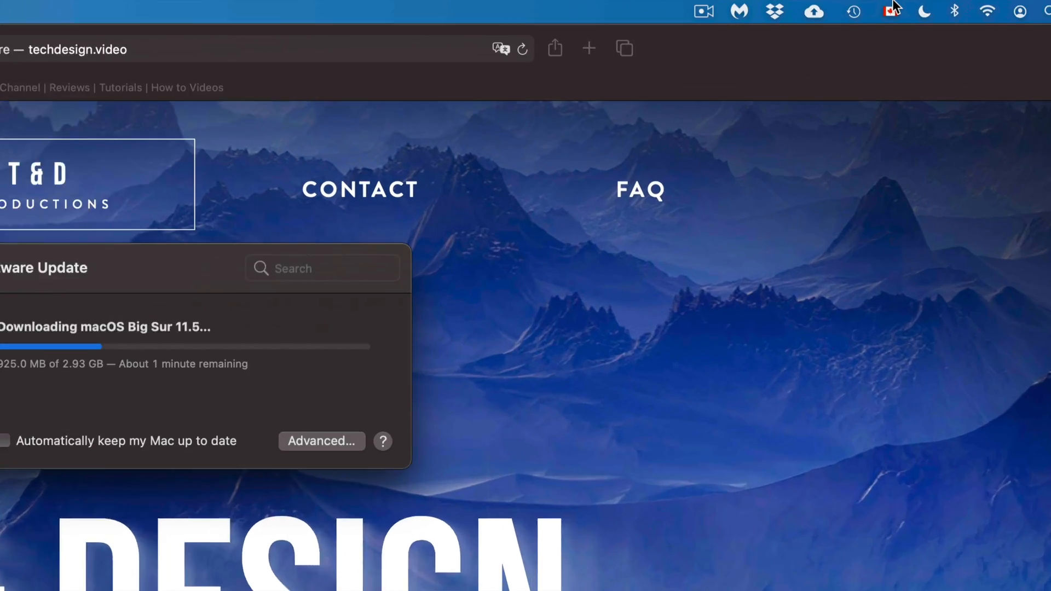
# - Return to the System Preferences overview grid with Show All
pyautogui.click(853, 12)
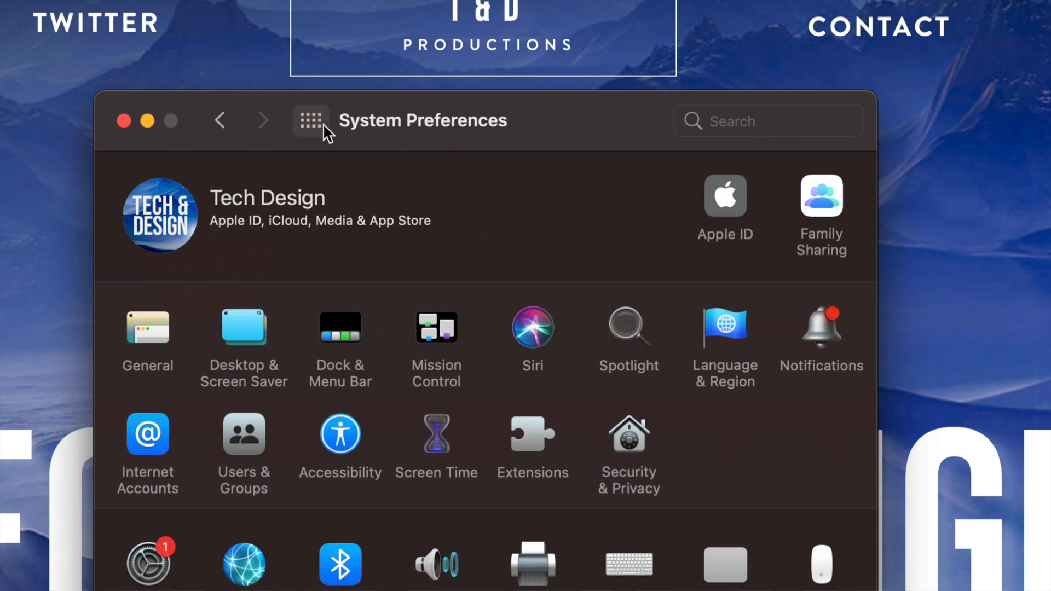
# - Reopen Software Update, where the downloaded Big Sur 11.5 awaits Restart Now
pyautogui.scroll(-3)
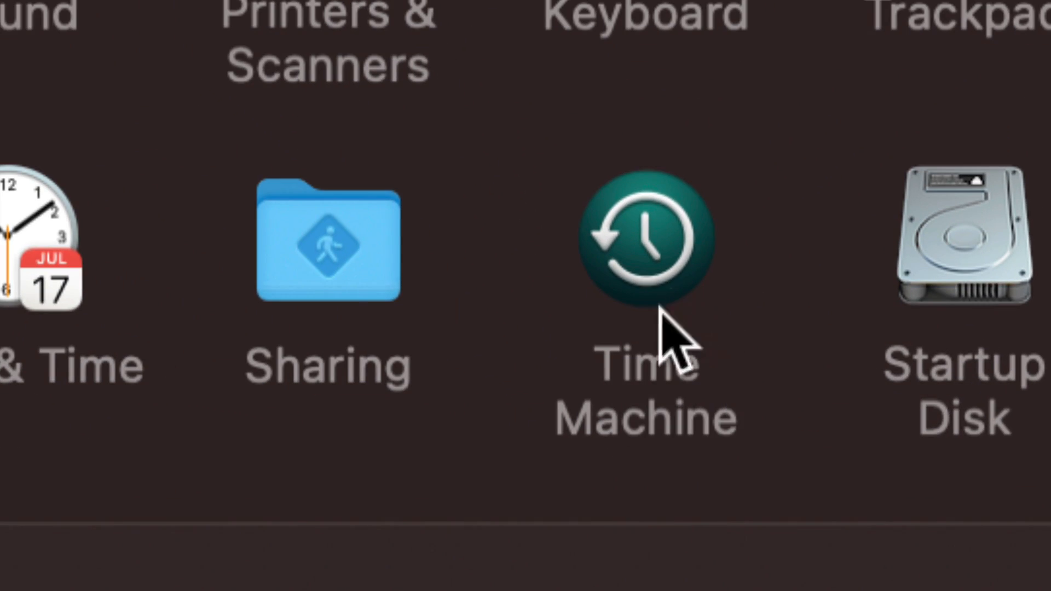
pyautogui.moveTo(757, 415)
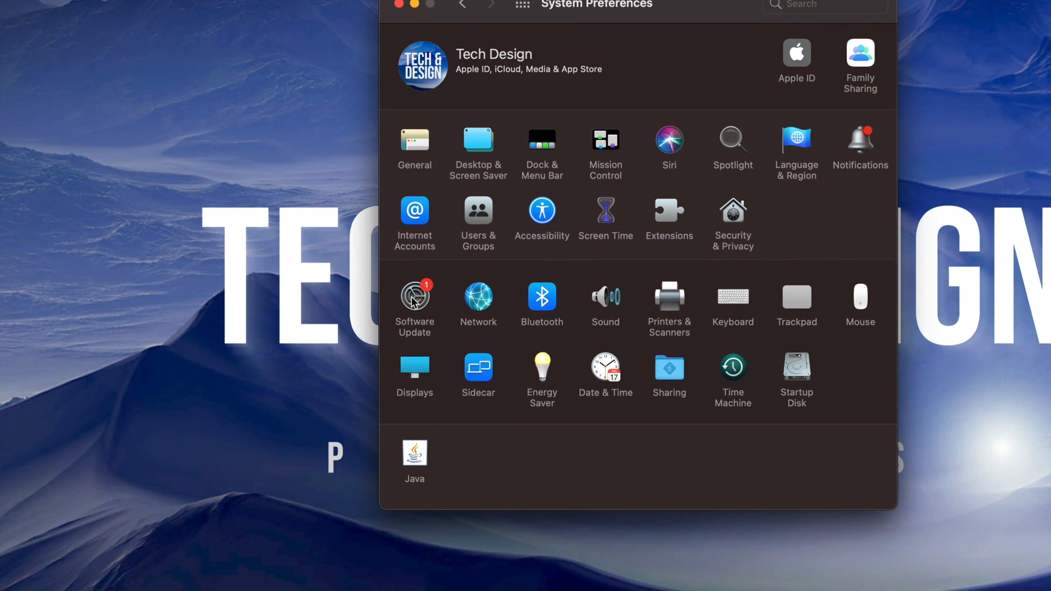
pyautogui.click(414, 299)
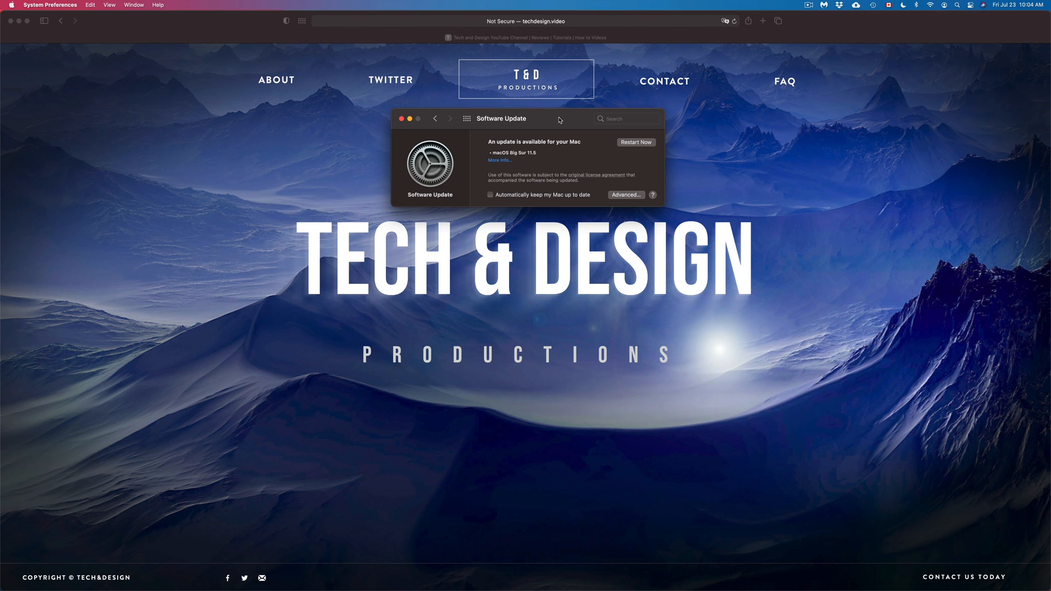
pyautogui.moveTo(532, 122)
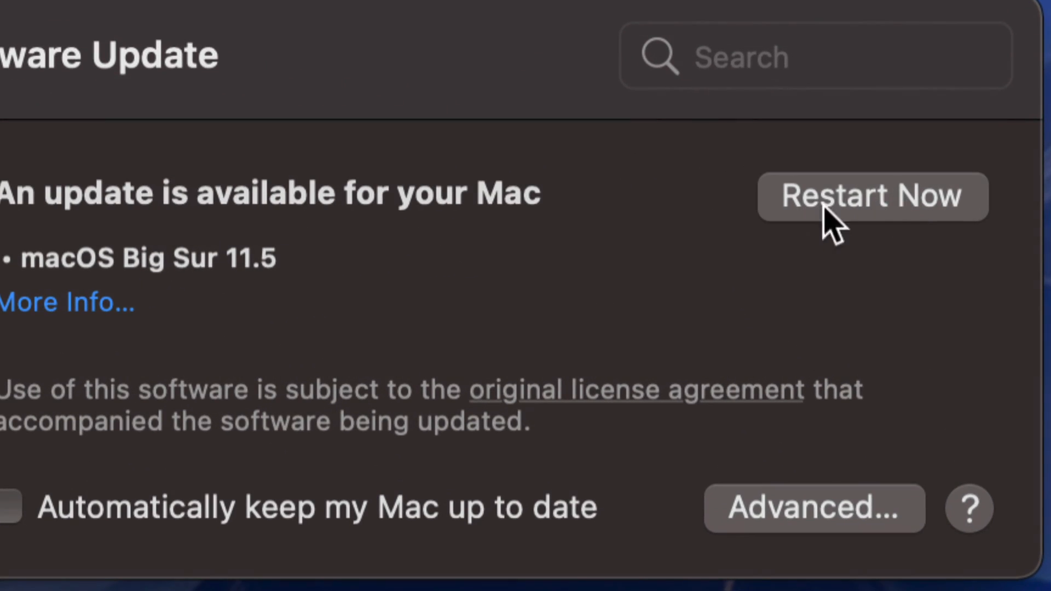
pyautogui.moveTo(871, 212)
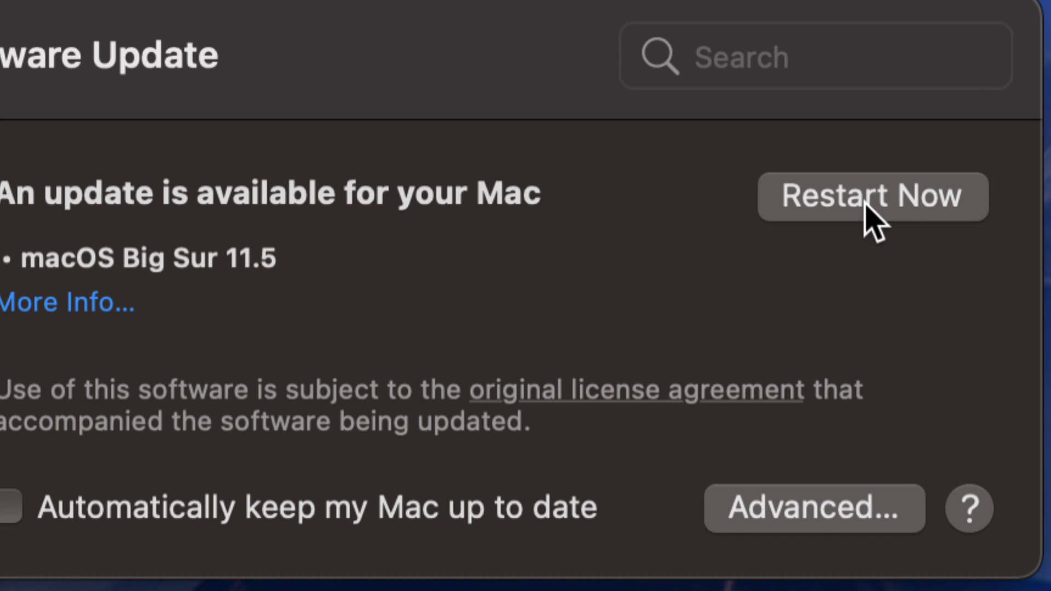